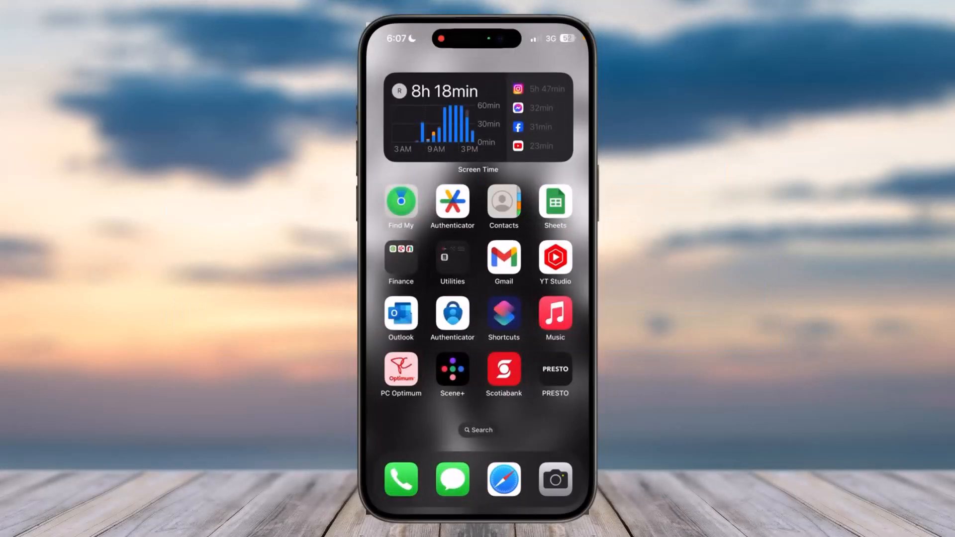
# Launch the Scotiabank app to show the banking and credit card balances overview.
pyautogui.click(502, 370)
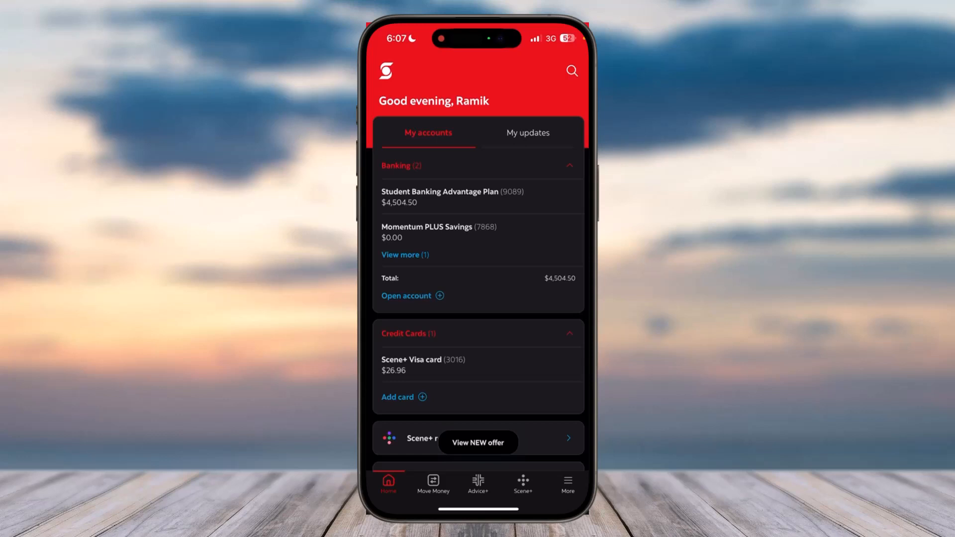
# Go to More > Sign-in and security > 2-step verification and start deactivating 2SV on this device.
pyautogui.click(567, 486)
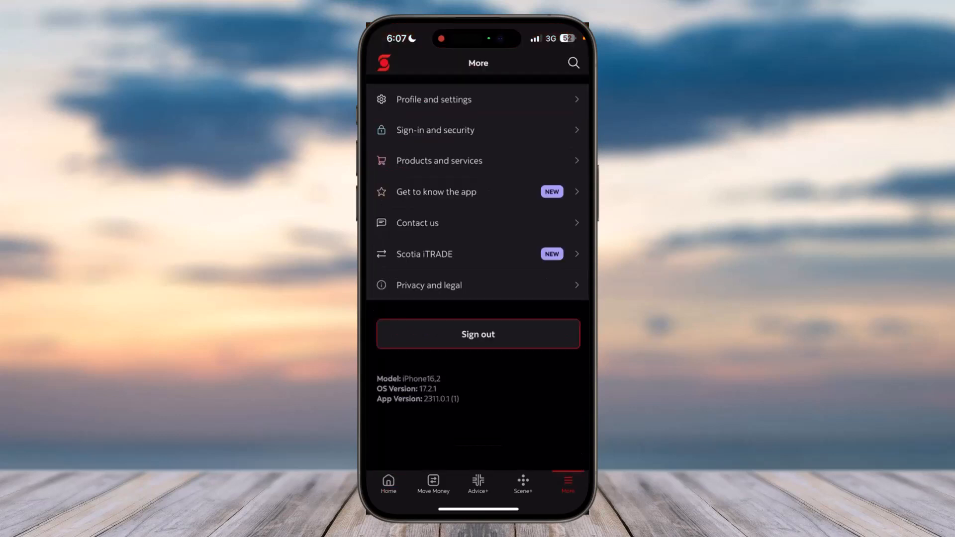
pyautogui.click(434, 129)
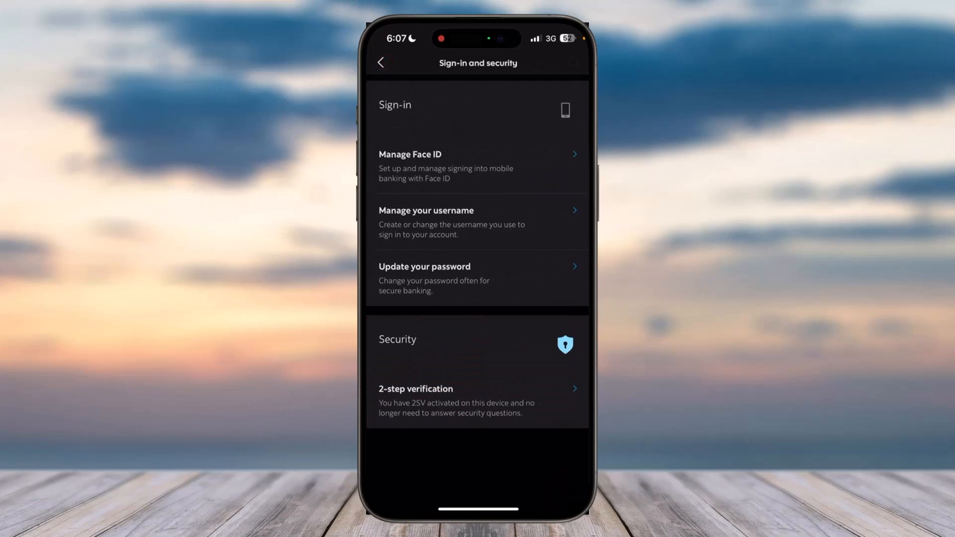
pyautogui.click(416, 396)
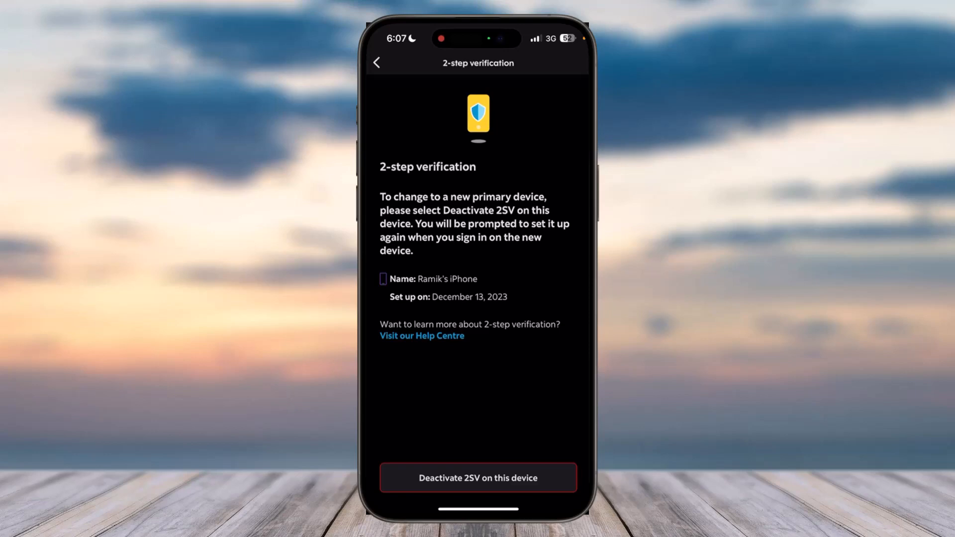
pyautogui.click(477, 478)
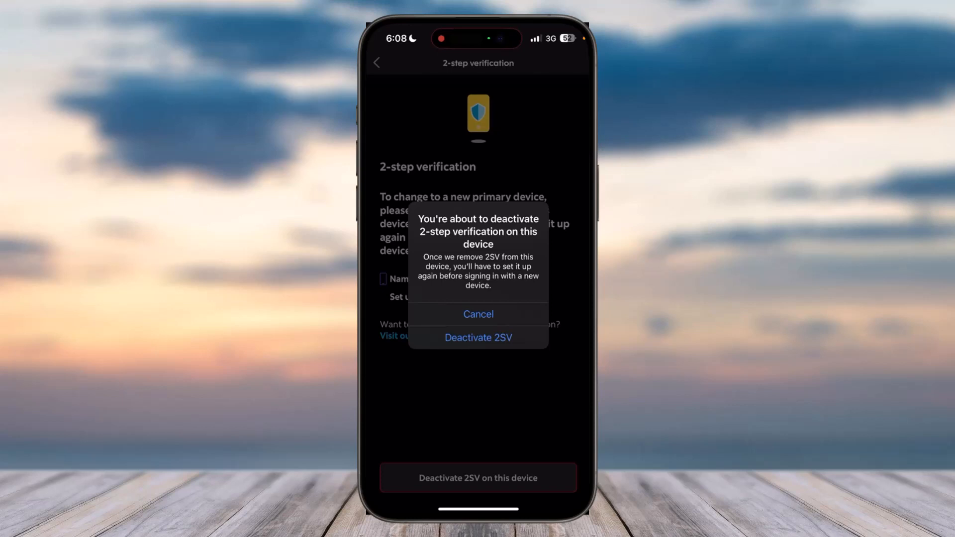
# Confirm 'Deactivate 2SV' in the alert to deactivate 2-step verification on this device.
pyautogui.click(477, 313)
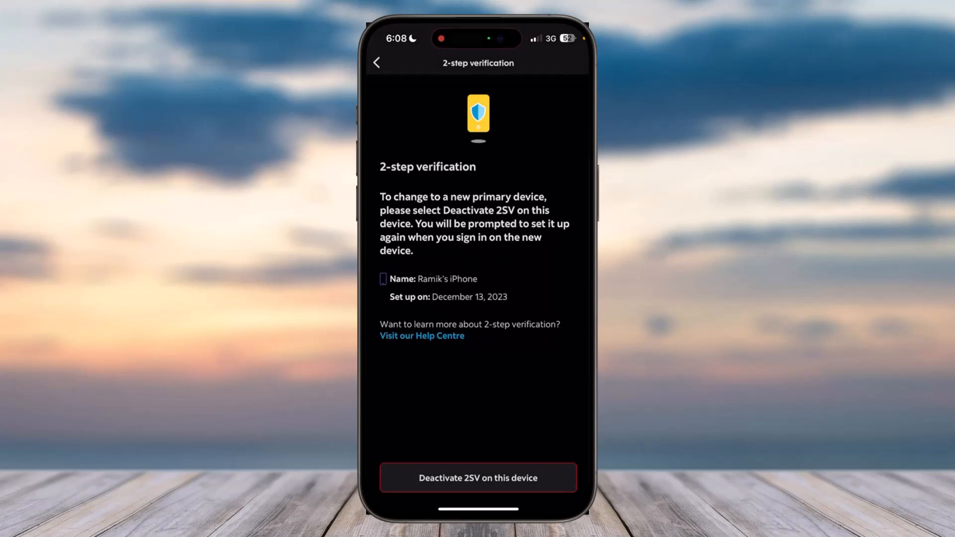